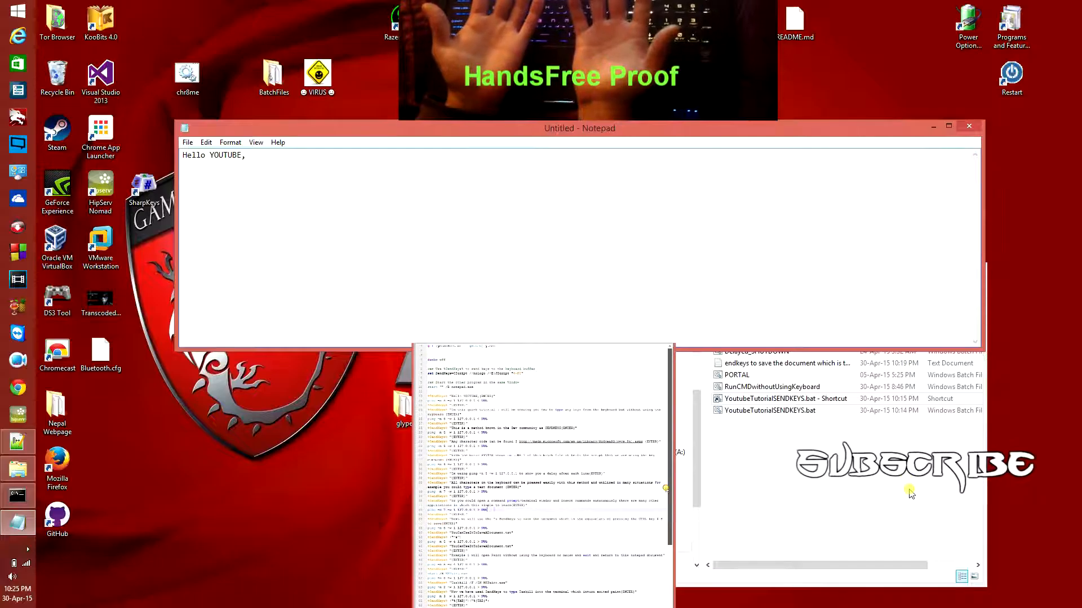
Type the tutorial lines about the SENDKEYS method, its character-code link and batch syntax into Notepad.
{"action": "type", "text": "In this quick tutorial i will be showing you how to type any keys from the keyboard but without using the keyboard"}
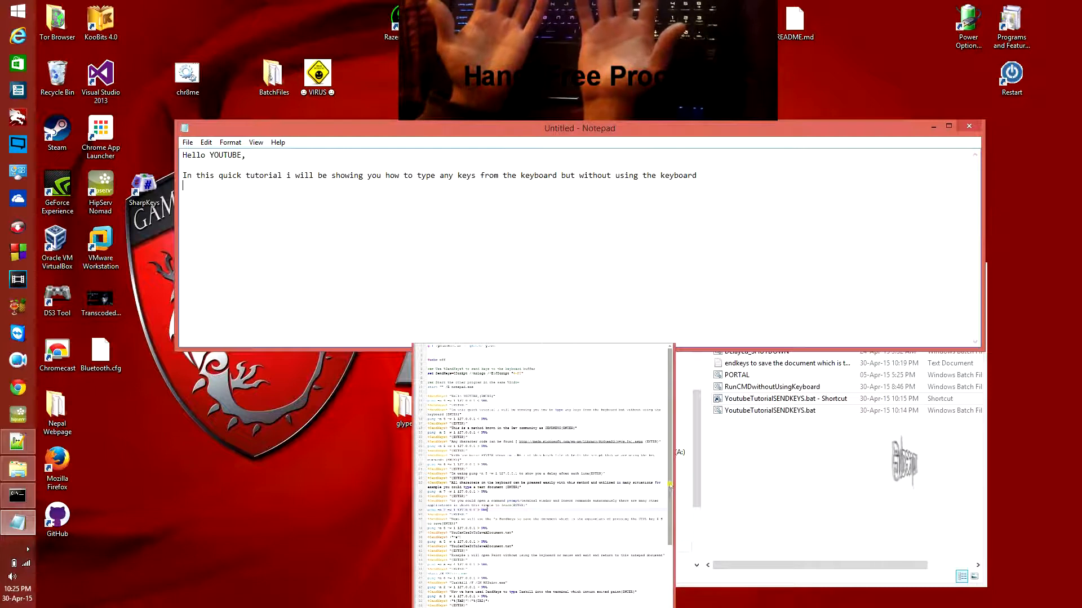
{"action": "type", "text": "This is a method known in the Dev community as SENDKEYS"}
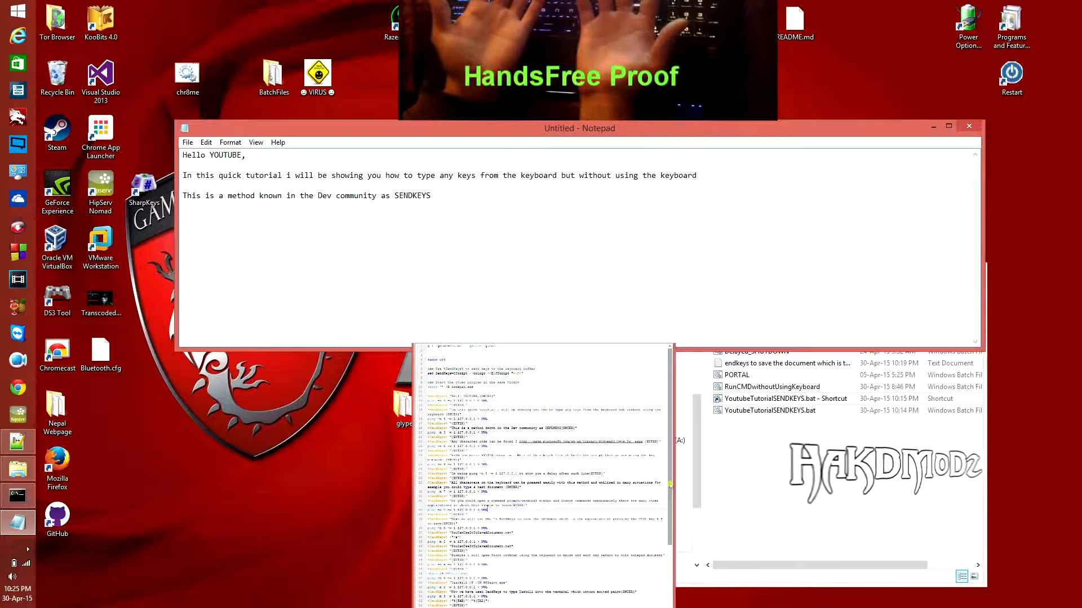
{"action": "type", "text": "Any character code can be found @ http://msdn.microsoft.com/en-us/library/8c6yea83v=vs.84.aspx"}
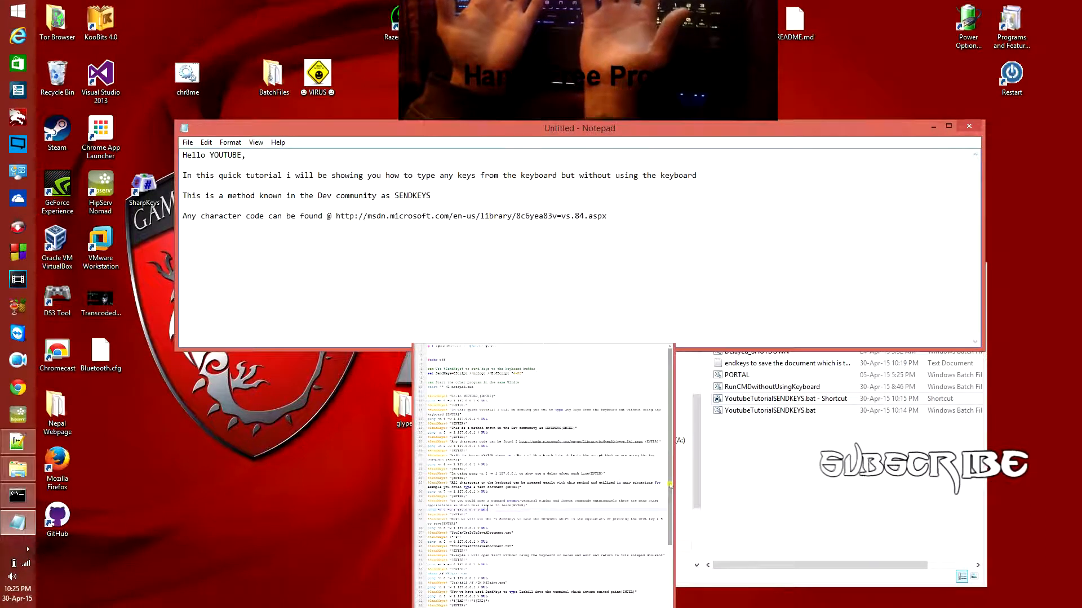
{"action": "type", "text": "With the basic SYNTAX shown in LINE 7 of this batch file it tells the script that we are using the key commands"}
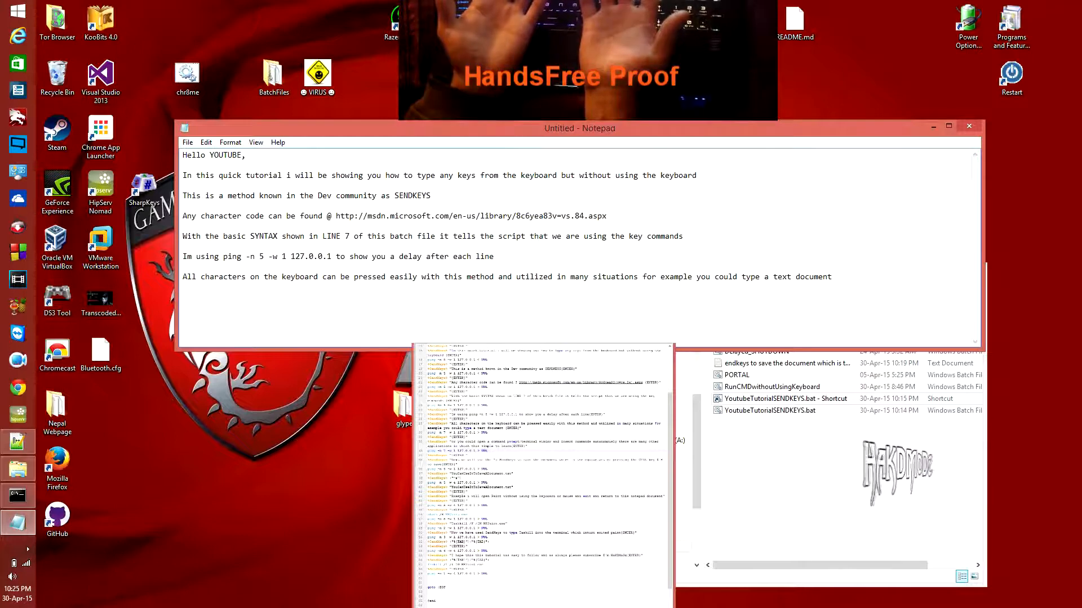
{"action": "type", "text": "or you could open a command prompt/terminal window and insert commands autonomously there are many other applications in which this simple to learn"}
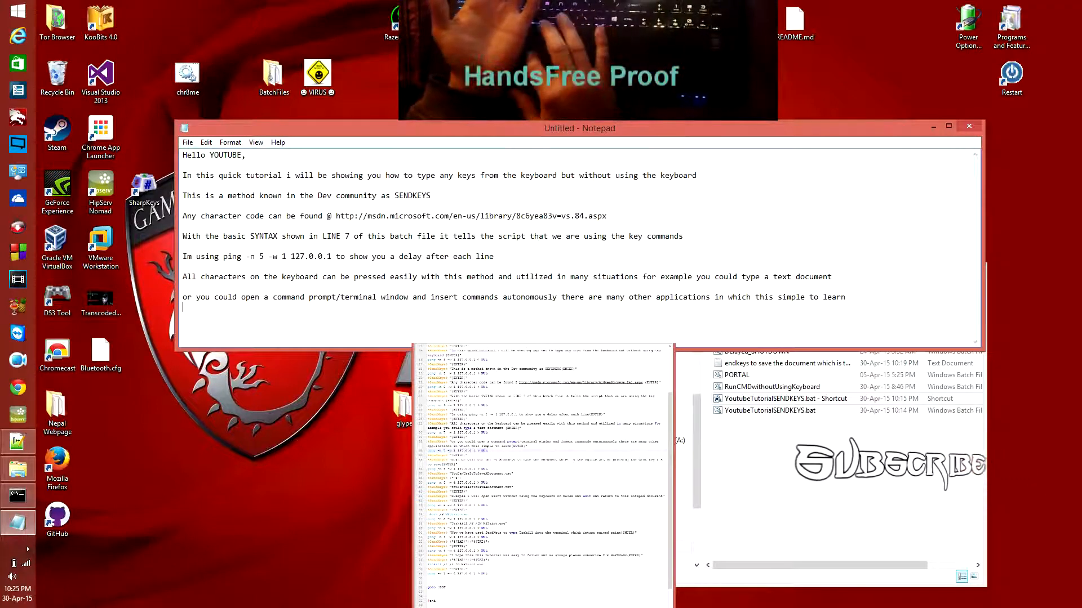
{"action": "type", "text": "Next we will use the"}
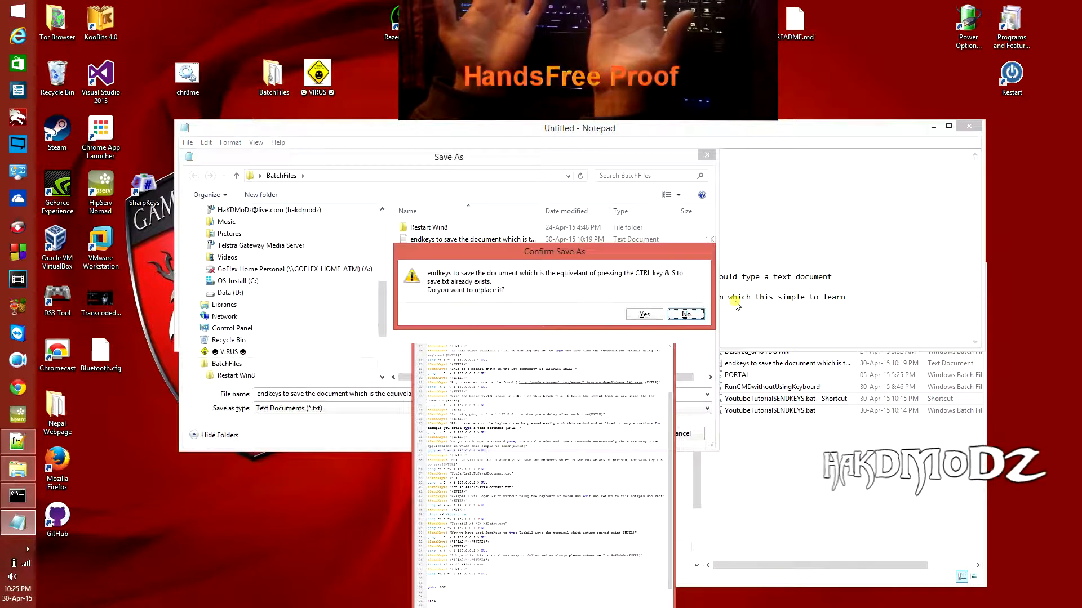
Confirm replacing the existing text file in BatchFiles with the saved note.
{"action": "left_click", "coordinate": [644, 314]}
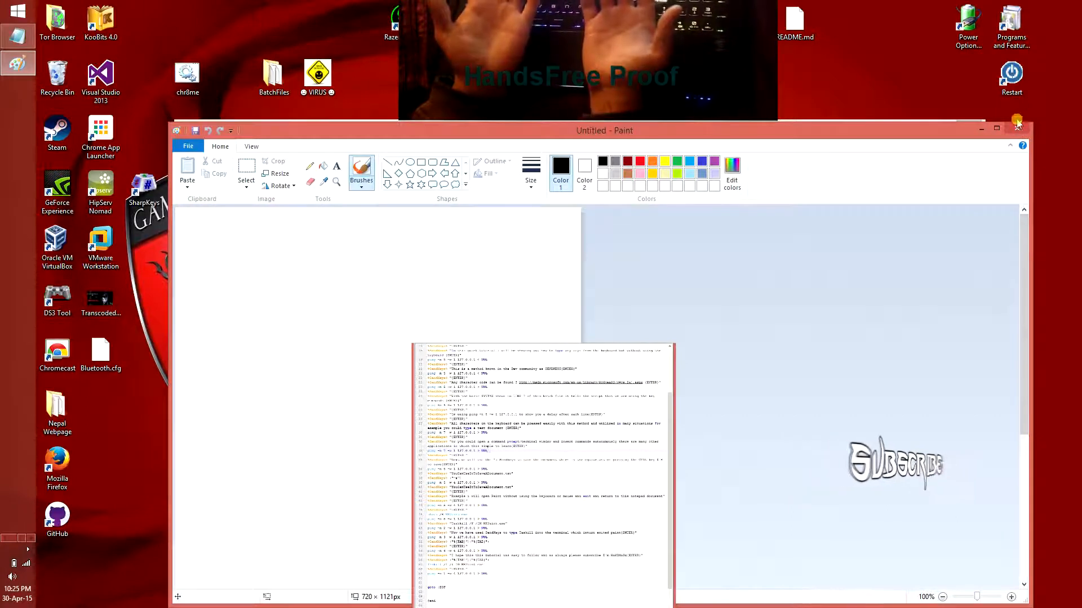
{"action": "mouse_move", "coordinate": [1014, 128]}
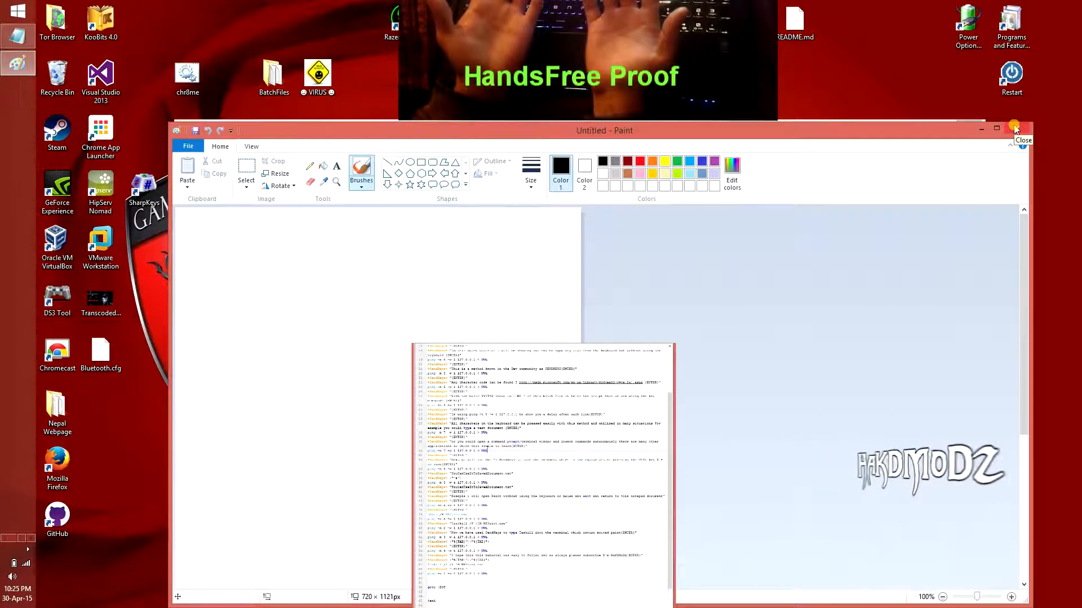